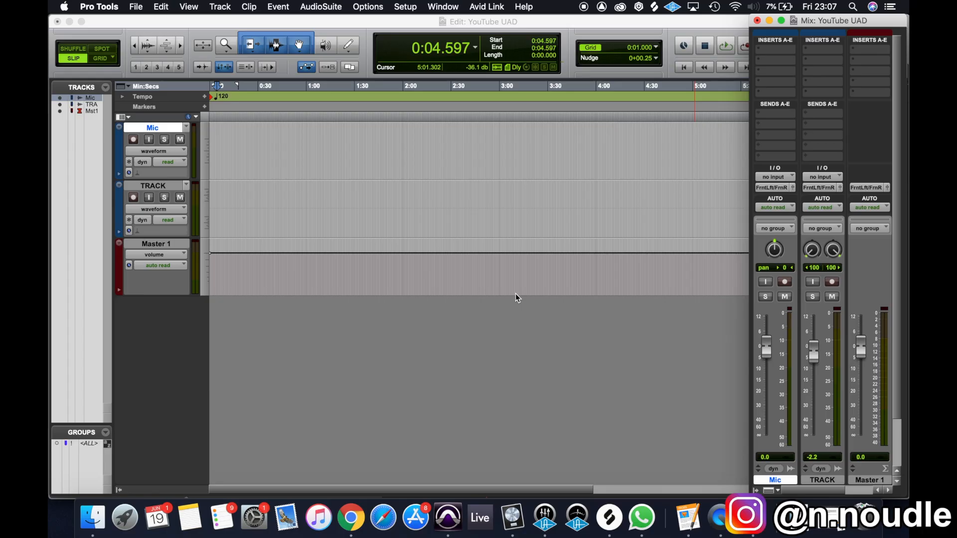
Drag the Mix window to the screen centre so the Edit window's Clips list shows.
{"action": "left_click", "coordinate": [566, 95]}
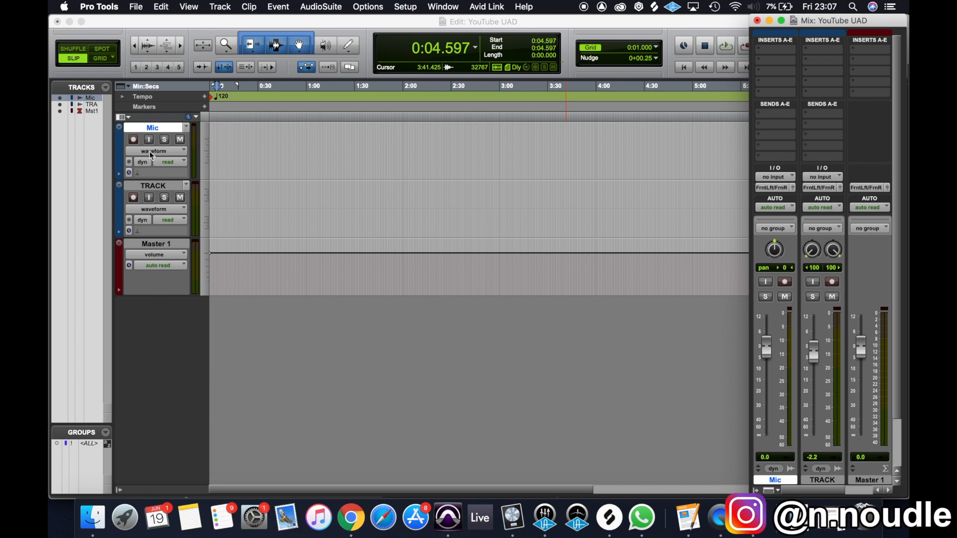
{"action": "left_click", "coordinate": [431, 138]}
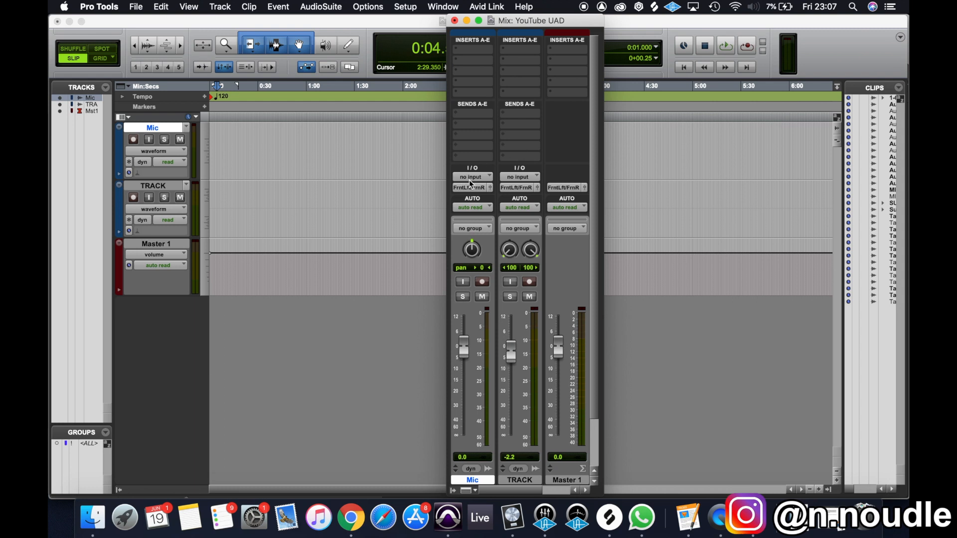
Route the Mic track's input to interface A MIC/LINE/HIZ 1 (Mono), then bring up UAD Console.
{"action": "left_click", "coordinate": [472, 176]}
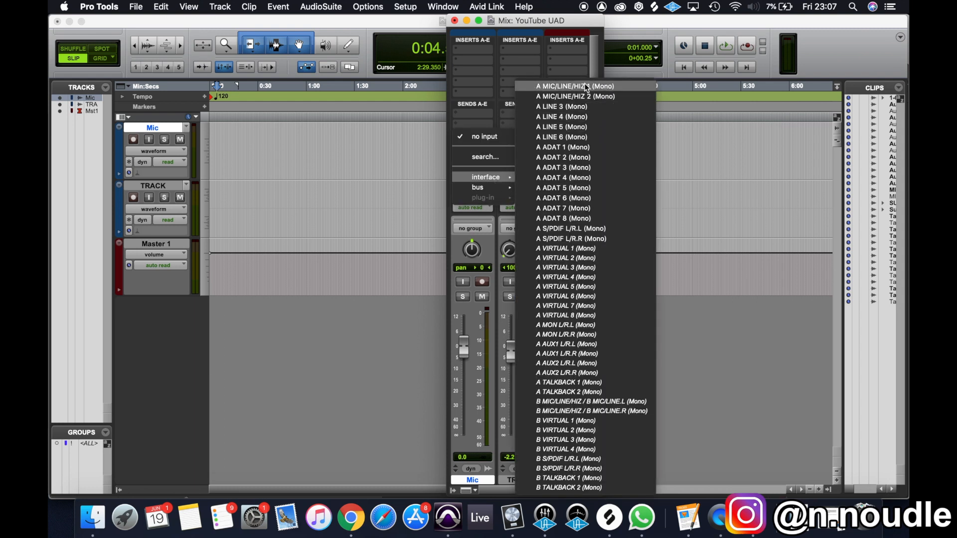
{"action": "left_click", "coordinate": [574, 85]}
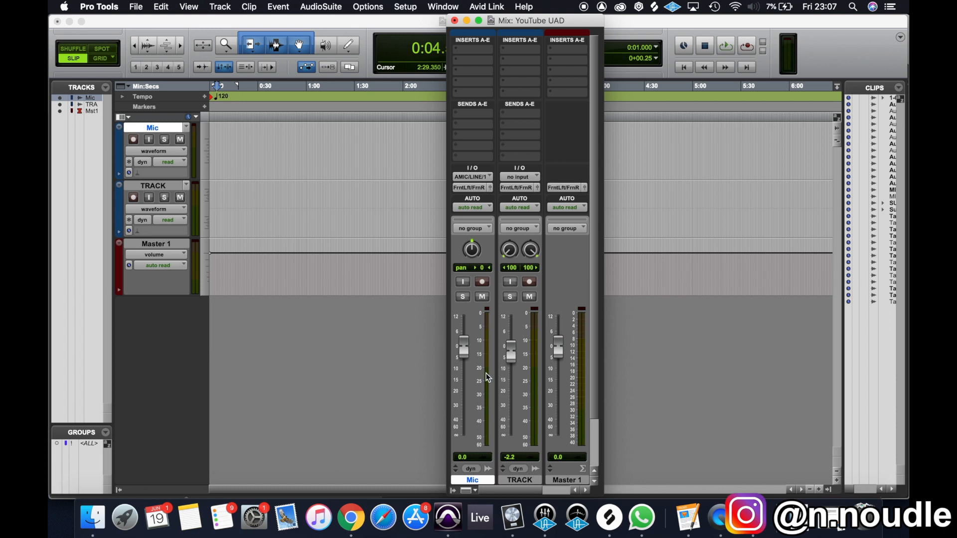
{"action": "left_click", "coordinate": [543, 518]}
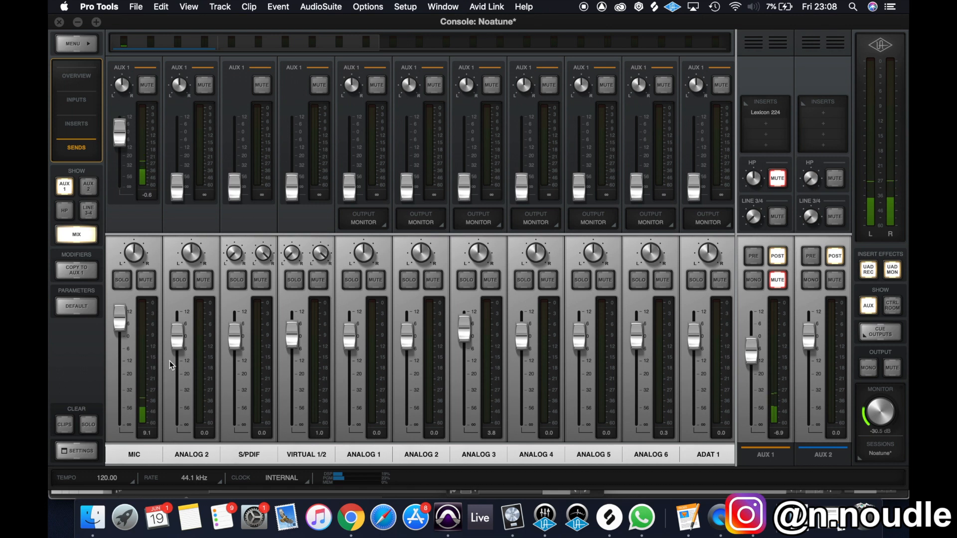
{"action": "mouse_move", "coordinate": [771, 210]}
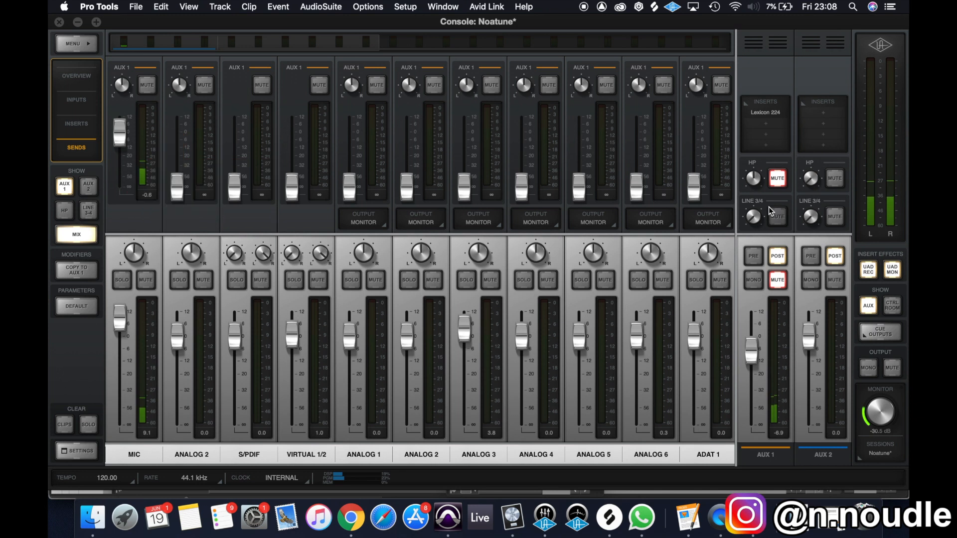
{"action": "mouse_move", "coordinate": [213, 194]}
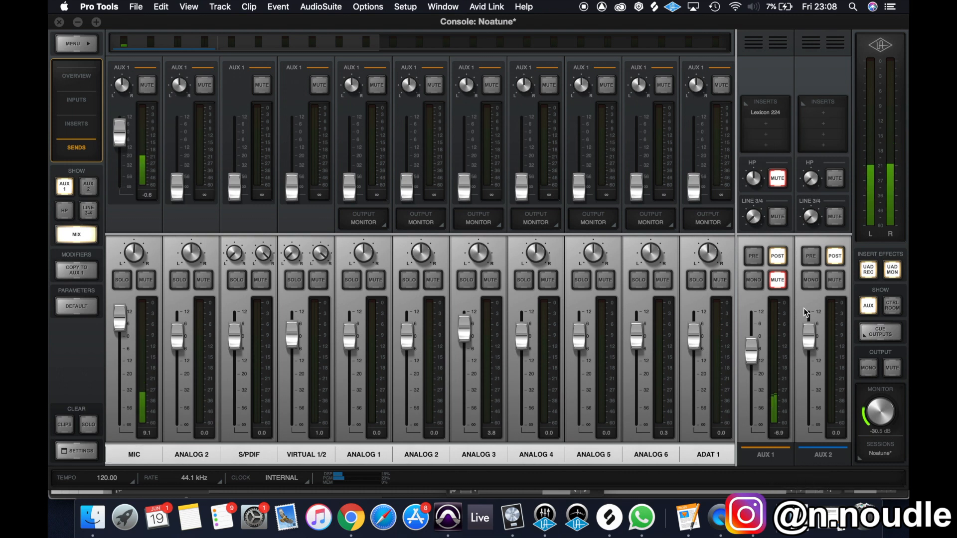
{"action": "mouse_move", "coordinate": [851, 503]}
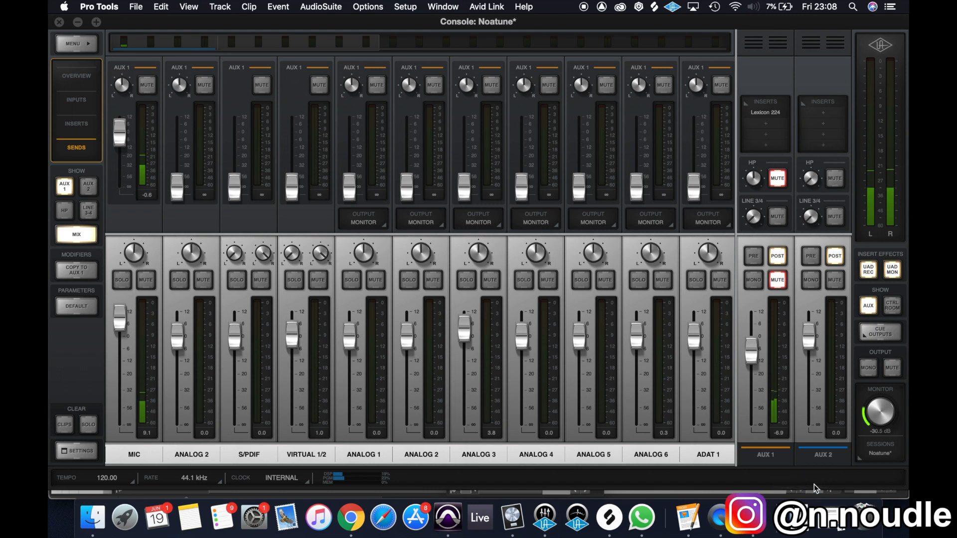
{"action": "mouse_move", "coordinate": [903, 95]}
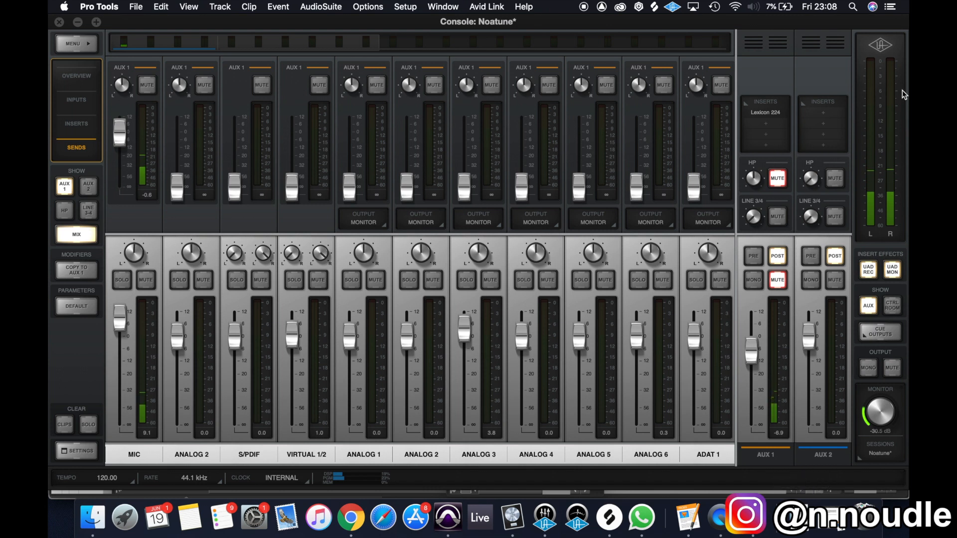
{"action": "mouse_move", "coordinate": [900, 109]}
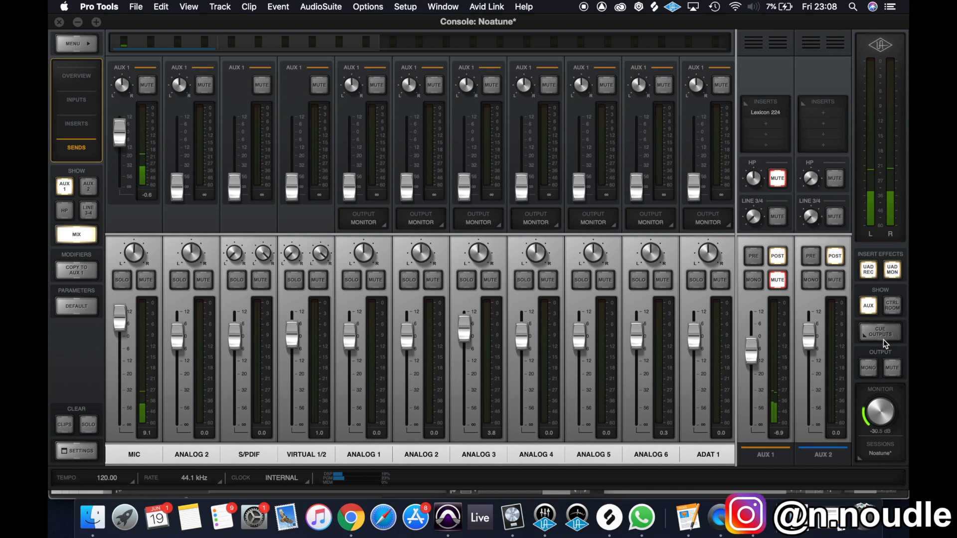
{"action": "left_click", "coordinate": [879, 332]}
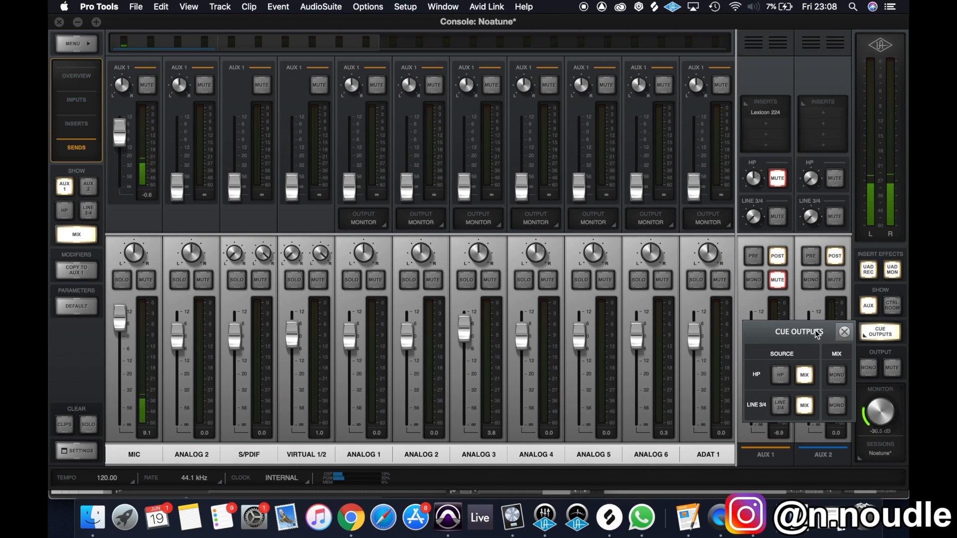
{"action": "mouse_move", "coordinate": [808, 337]}
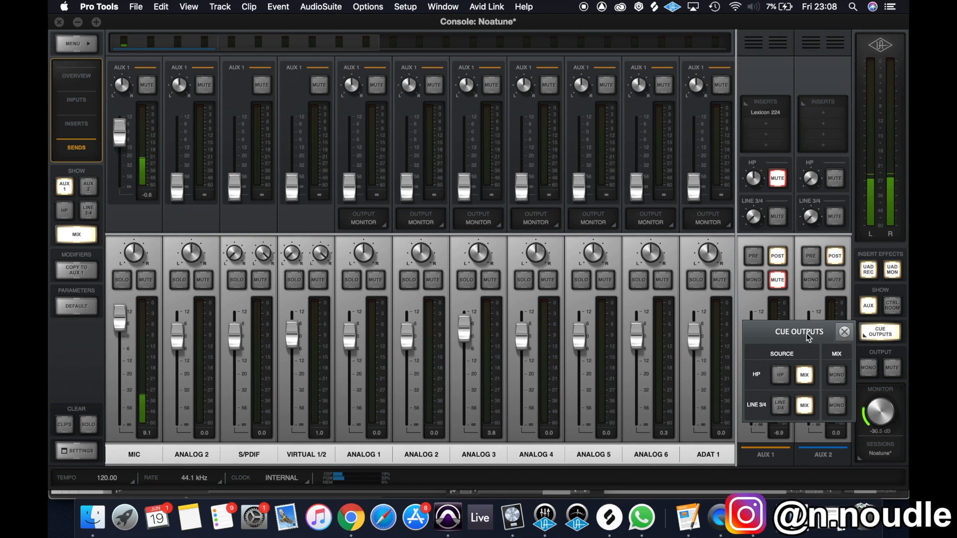
{"action": "left_click", "coordinate": [804, 374]}
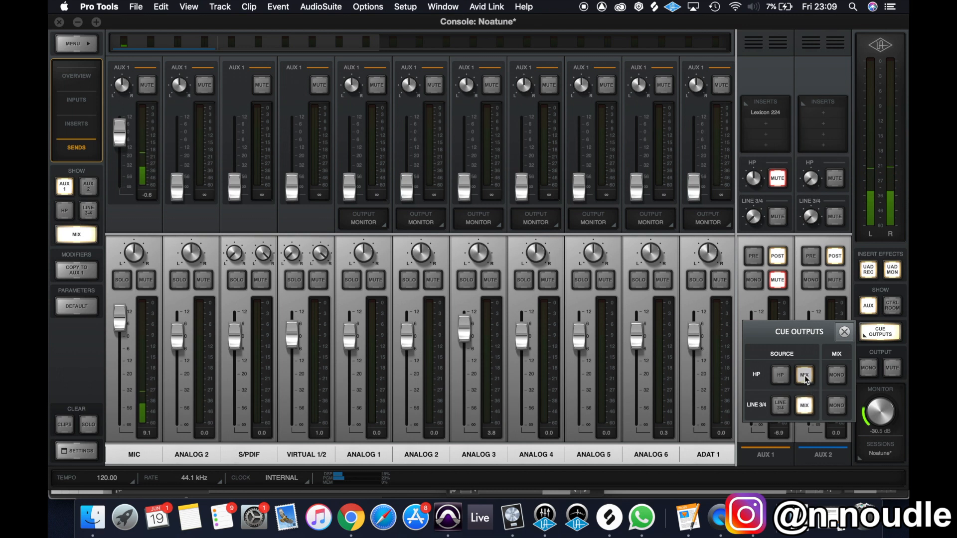
{"action": "left_click", "coordinate": [780, 375]}
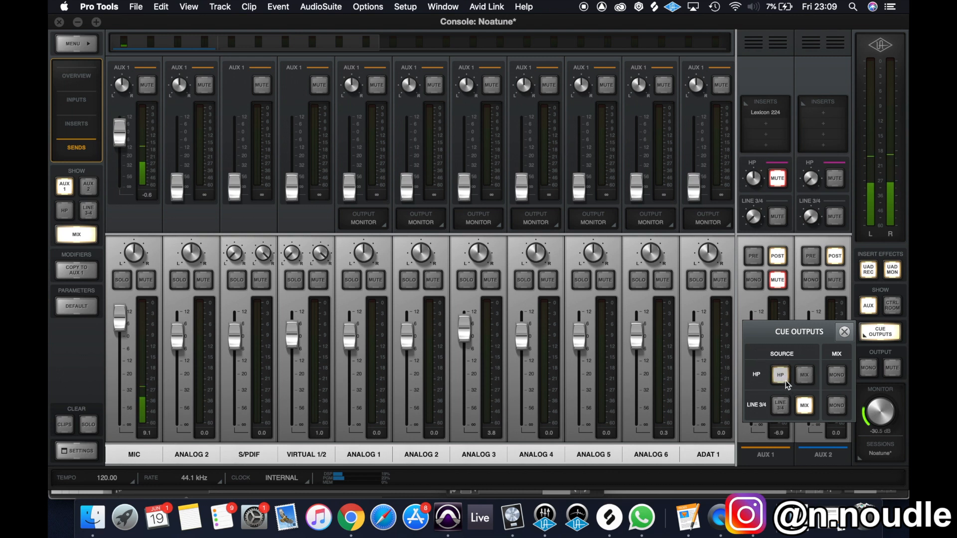
{"action": "left_click", "coordinate": [804, 375]}
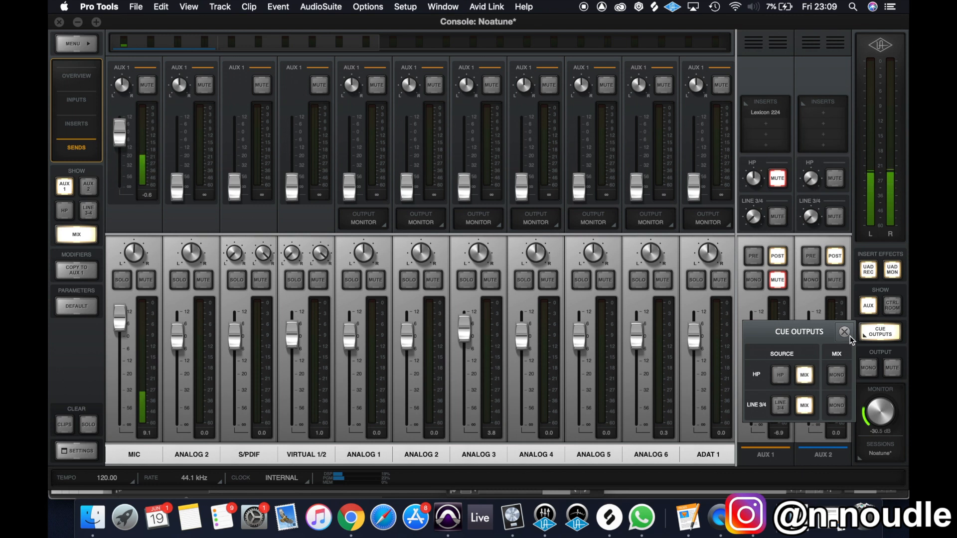
{"action": "left_click", "coordinate": [845, 331]}
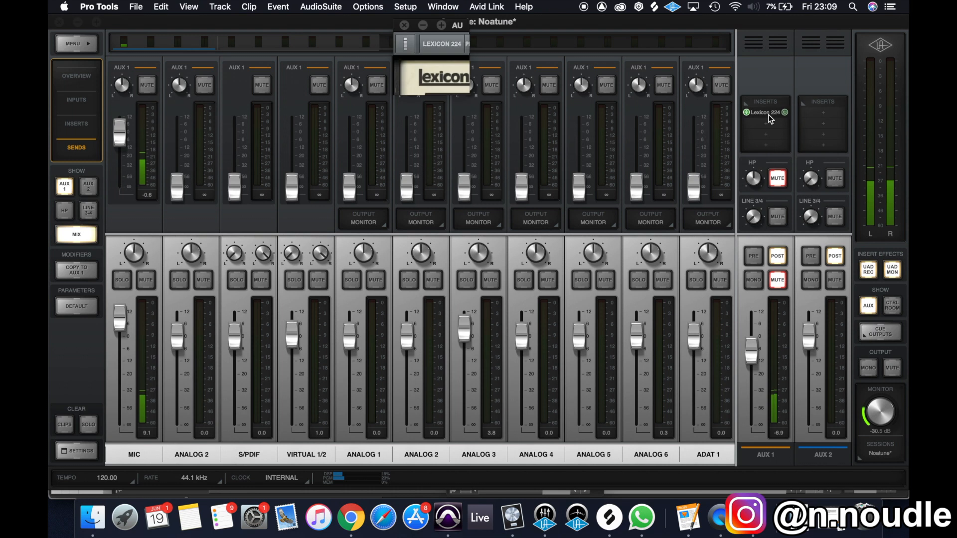
Remove AUX 1's Lexicon 224 and re-insert a fresh Lexicon 224 from Reverb & Room.
{"action": "left_click", "coordinate": [404, 25]}
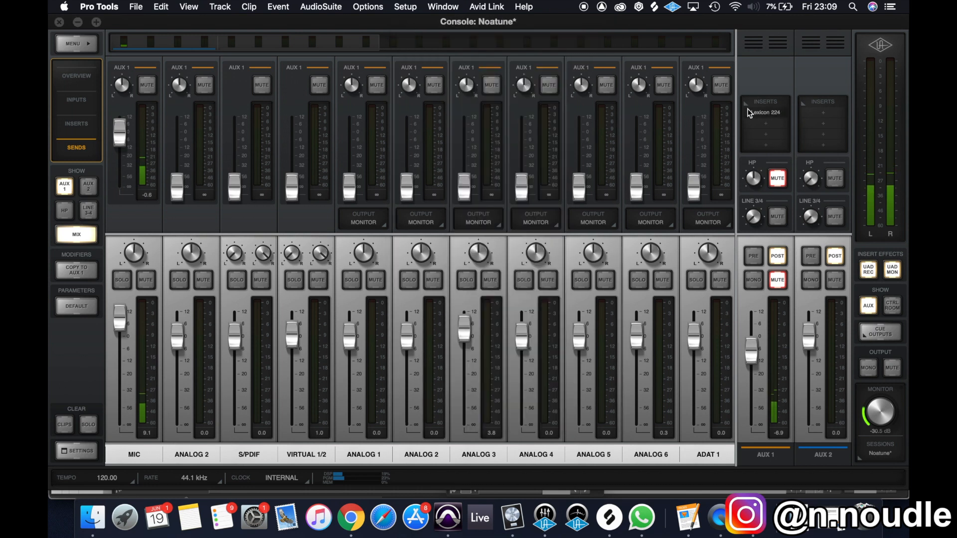
{"action": "left_click", "coordinate": [764, 112]}
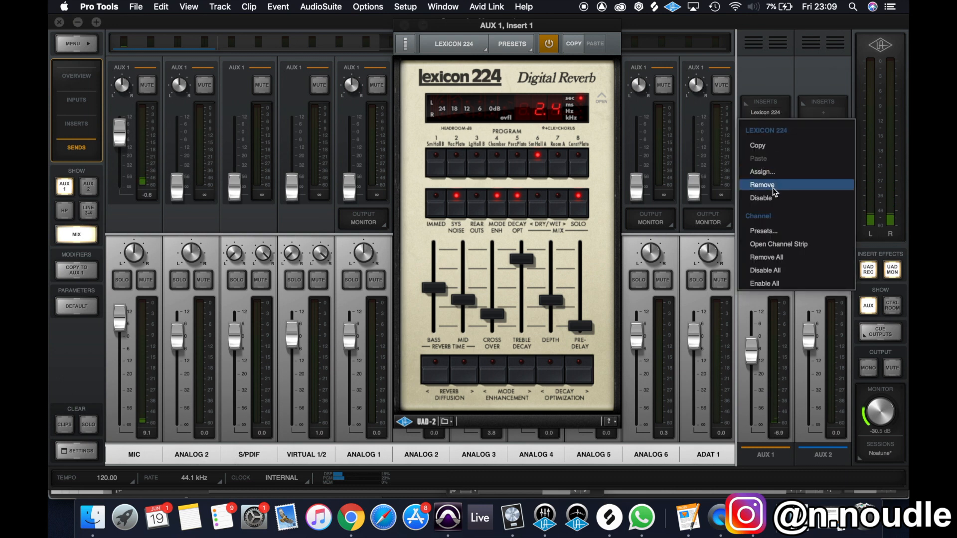
{"action": "left_click", "coordinate": [761, 185]}
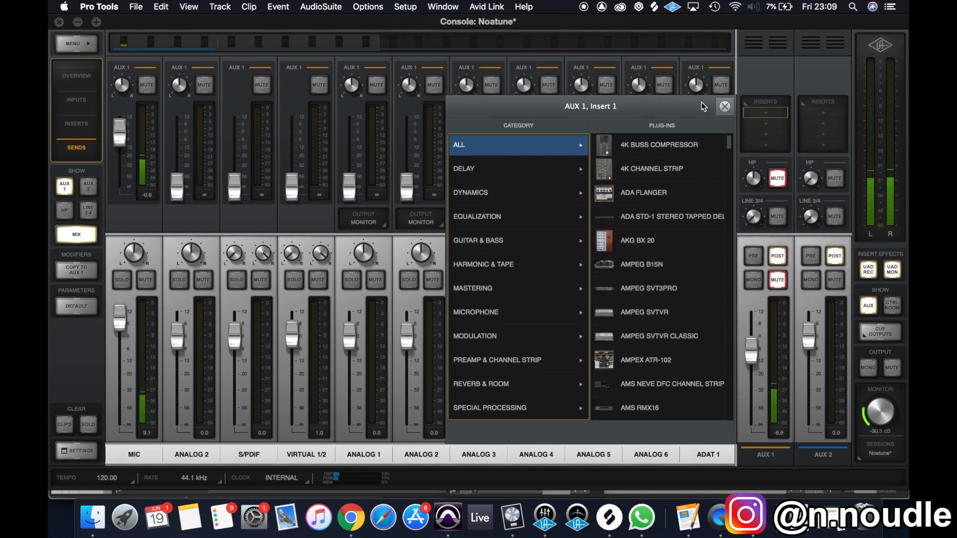
{"action": "left_click", "coordinate": [481, 384]}
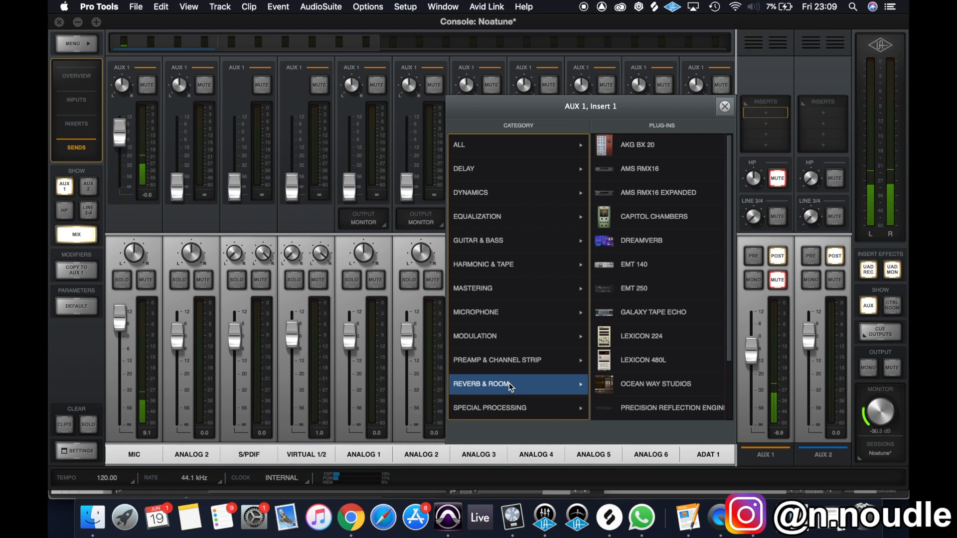
{"action": "left_click", "coordinate": [641, 335]}
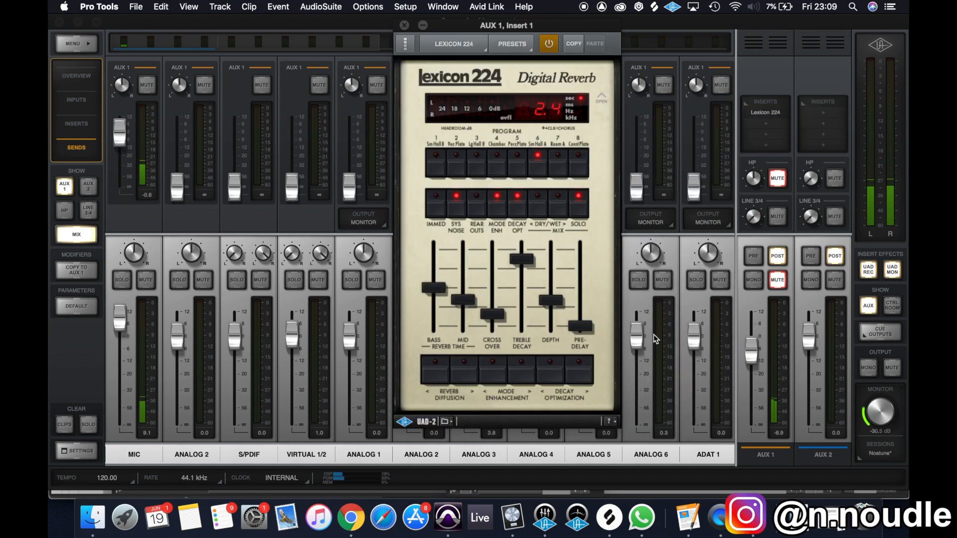
{"action": "left_click", "coordinate": [403, 24]}
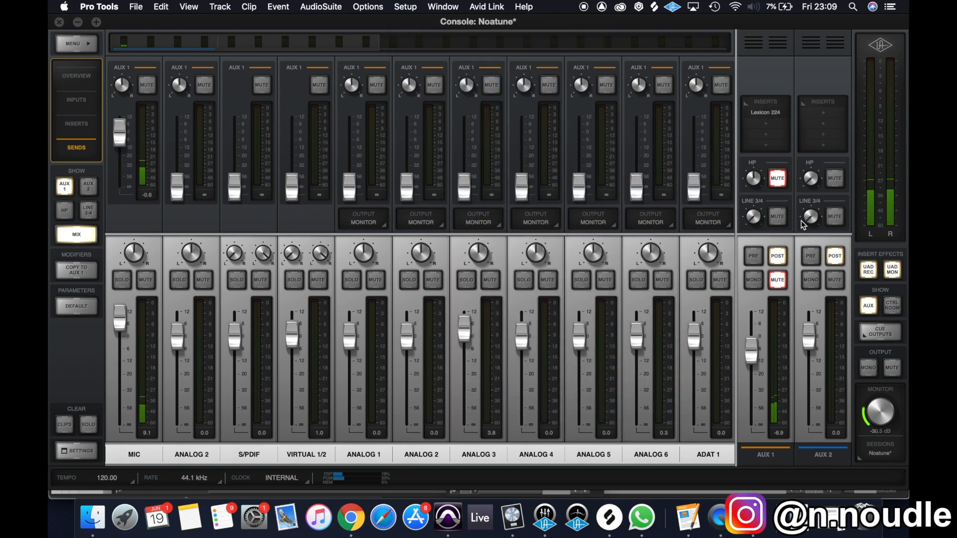
{"action": "mouse_move", "coordinate": [786, 165]}
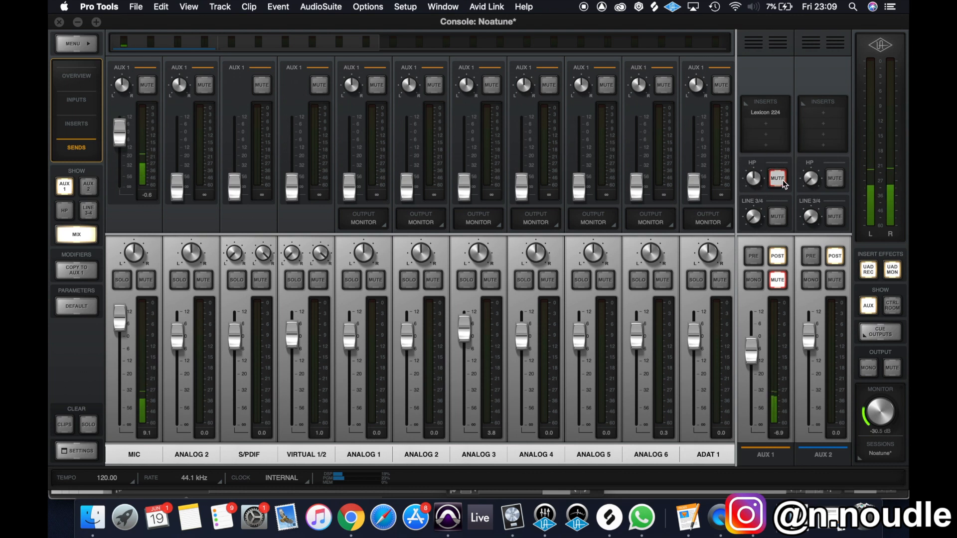
Unmute the AUX 1 reverb return and set the HP cue source to MIX.
{"action": "left_click", "coordinate": [776, 177]}
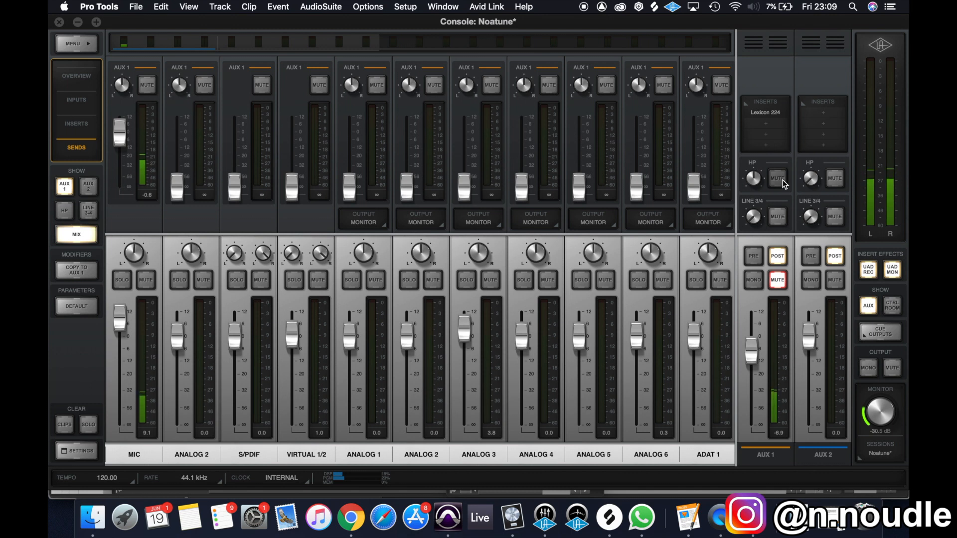
{"action": "left_click", "coordinate": [879, 332]}
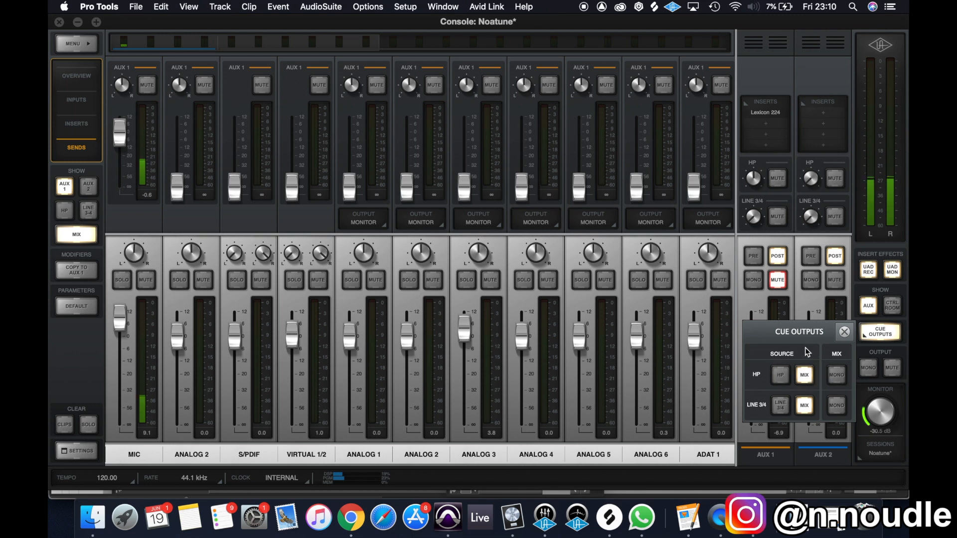
{"action": "left_click", "coordinate": [779, 375]}
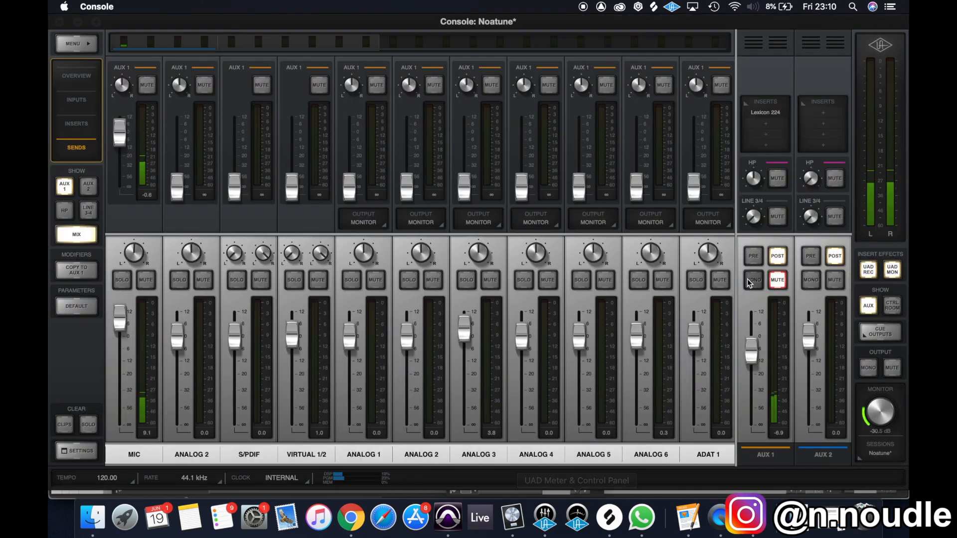
{"action": "left_click", "coordinate": [880, 331]}
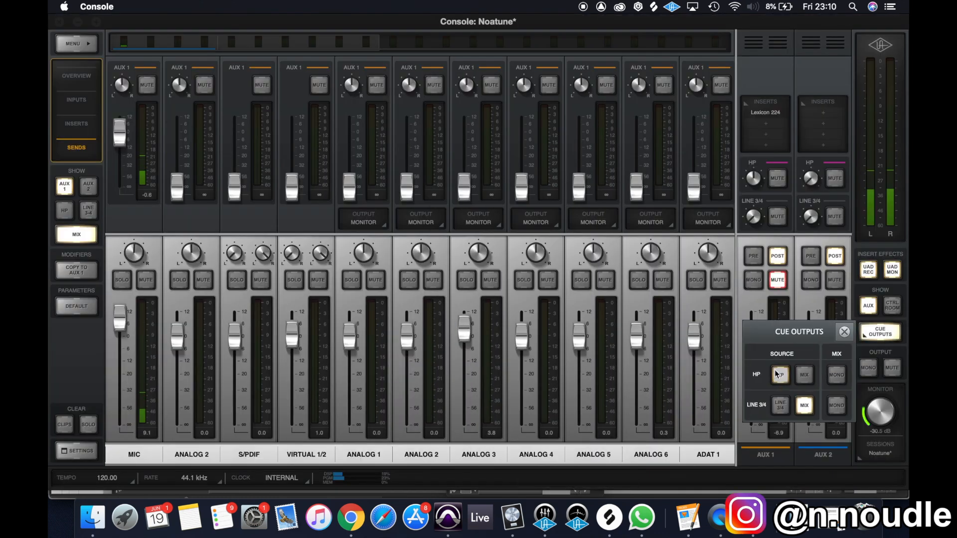
{"action": "left_click", "coordinate": [804, 374]}
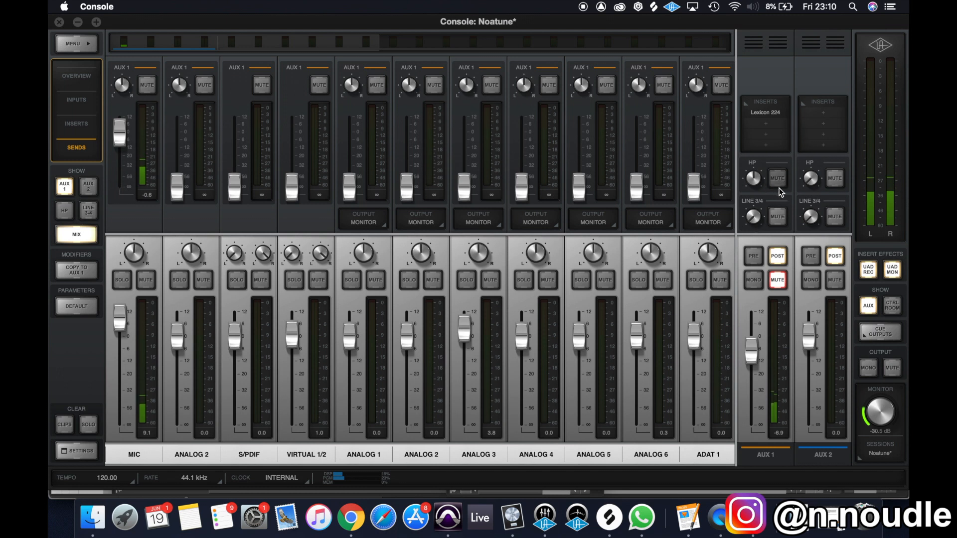
{"action": "mouse_move", "coordinate": [742, 203]}
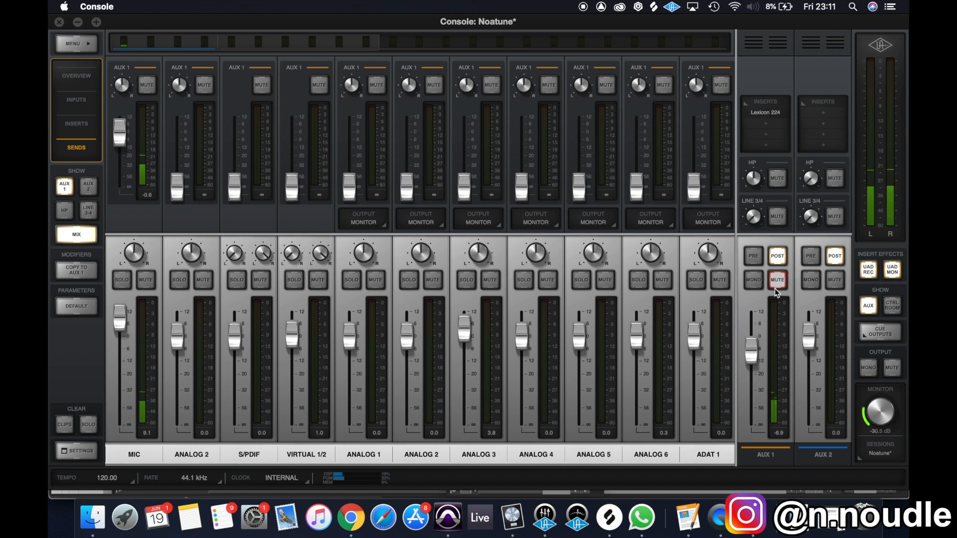
Toggle the AUX 1 reverb mute and set the HP cue source to its own HP mix.
{"action": "left_click", "coordinate": [777, 280]}
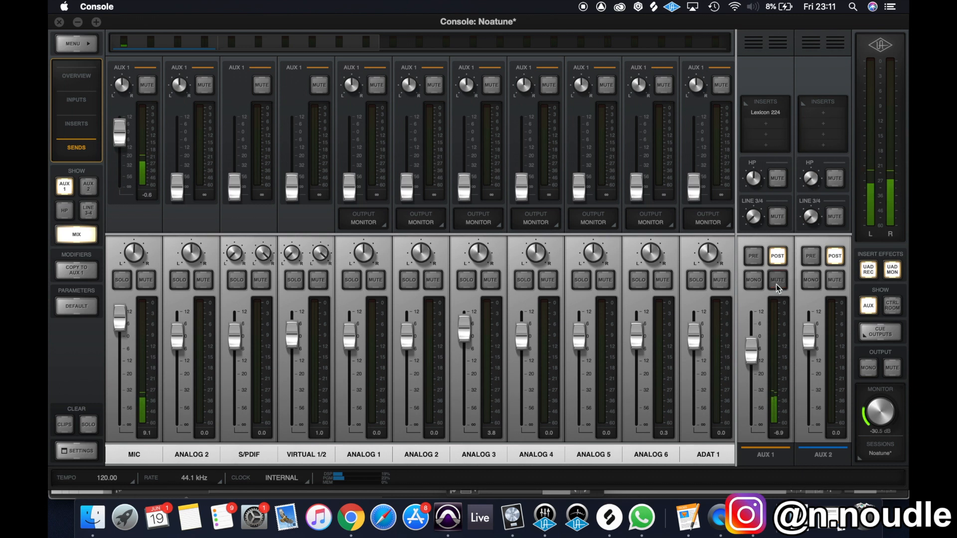
{"action": "mouse_move", "coordinate": [801, 293]}
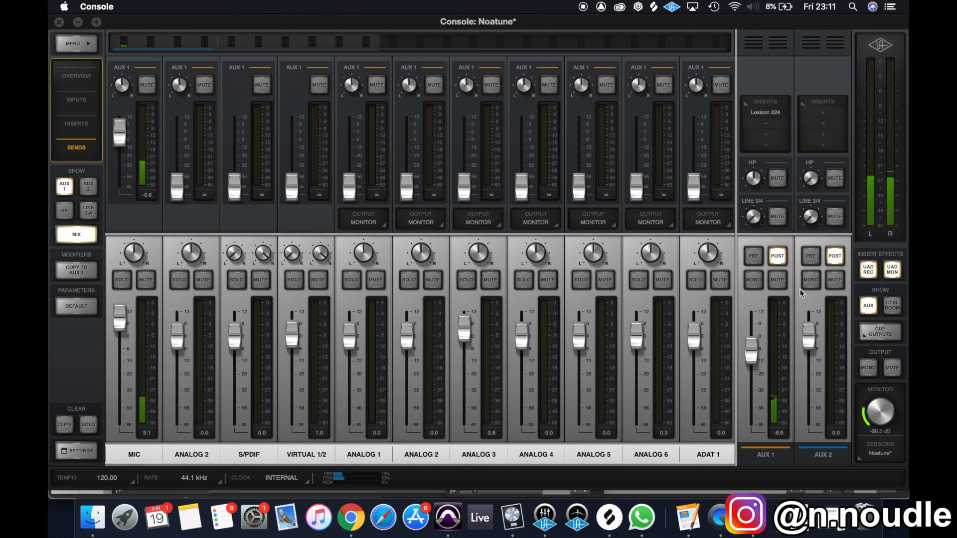
{"action": "mouse_move", "coordinate": [801, 277]}
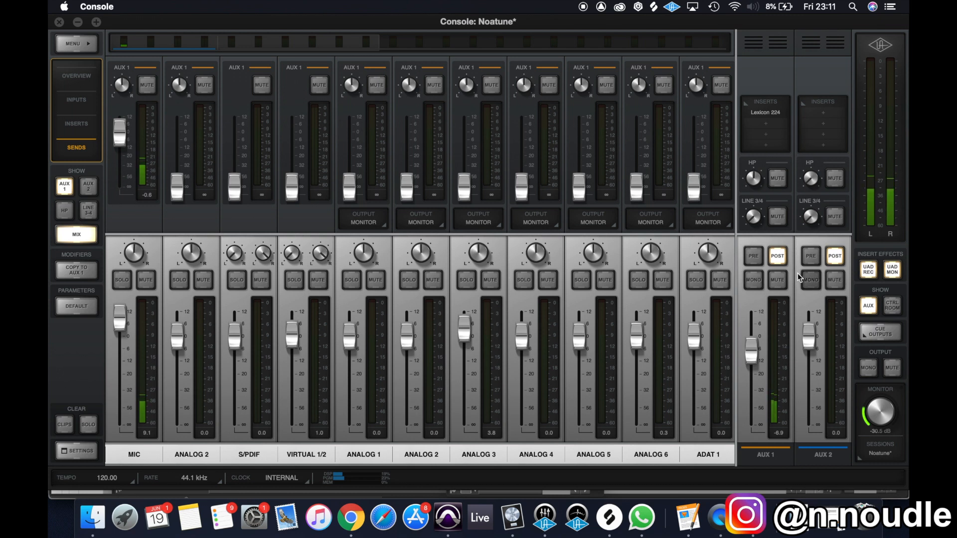
{"action": "left_click", "coordinate": [879, 331]}
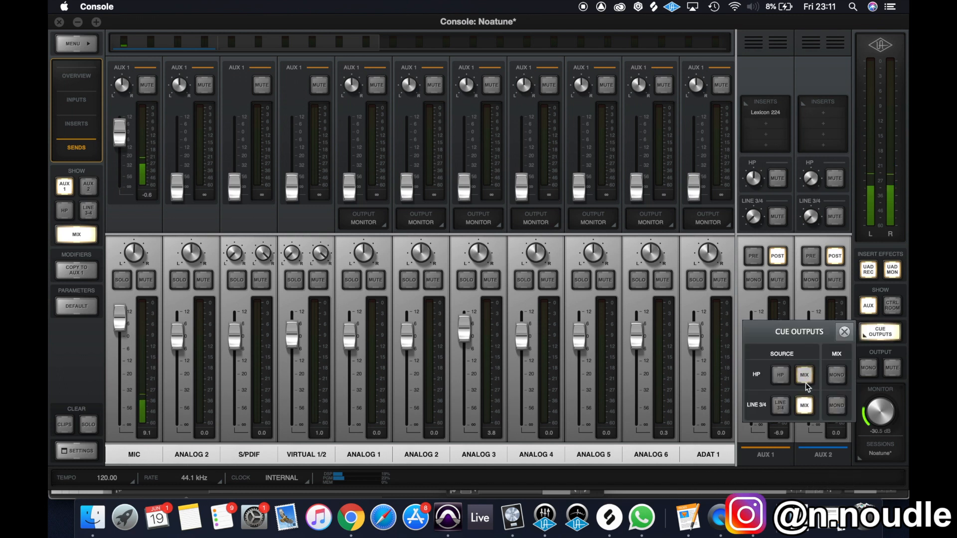
{"action": "mouse_move", "coordinate": [783, 279]}
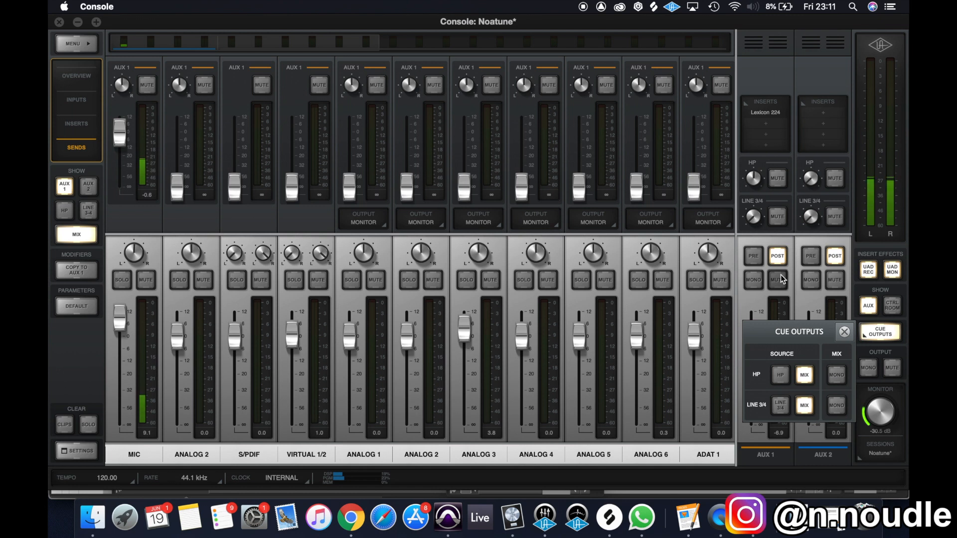
{"action": "mouse_move", "coordinate": [792, 291]}
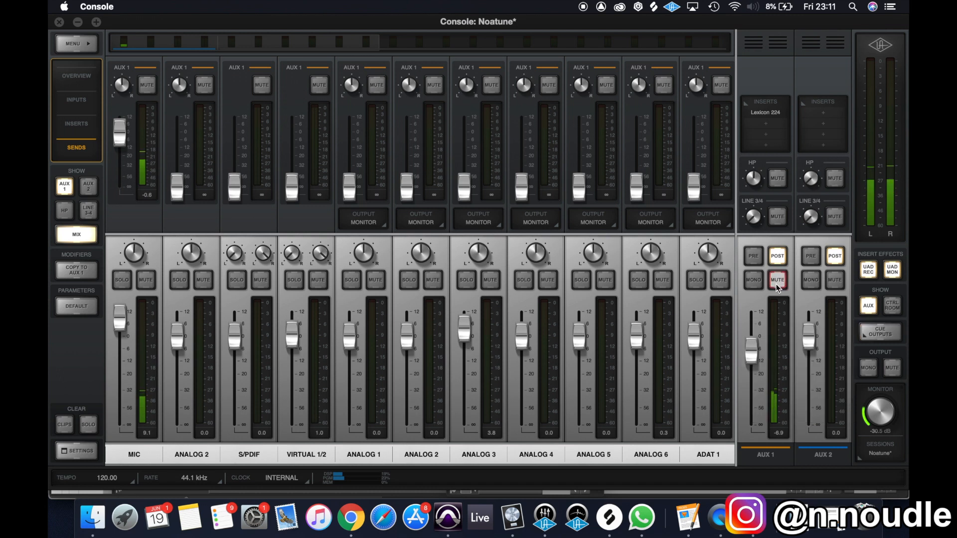
{"action": "left_click", "coordinate": [880, 332]}
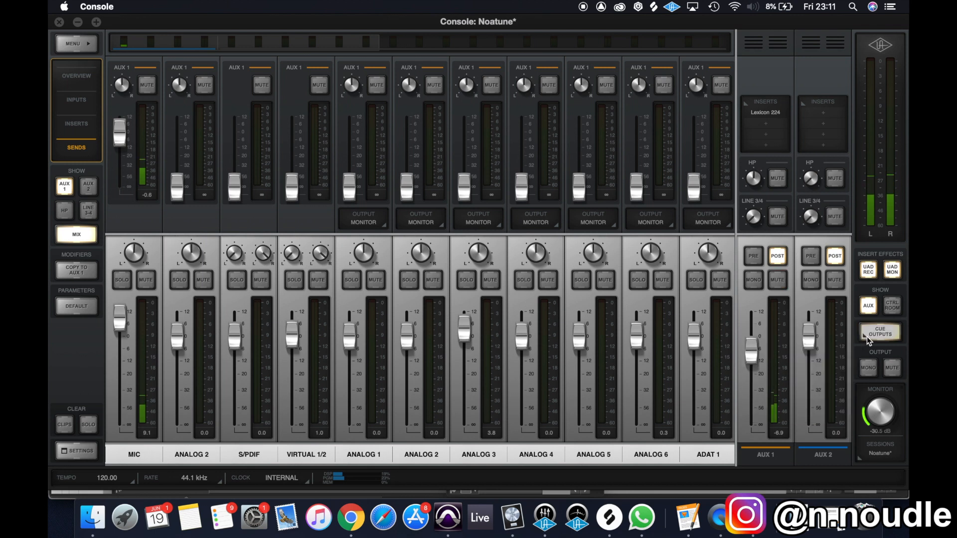
{"action": "left_click", "coordinate": [879, 331]}
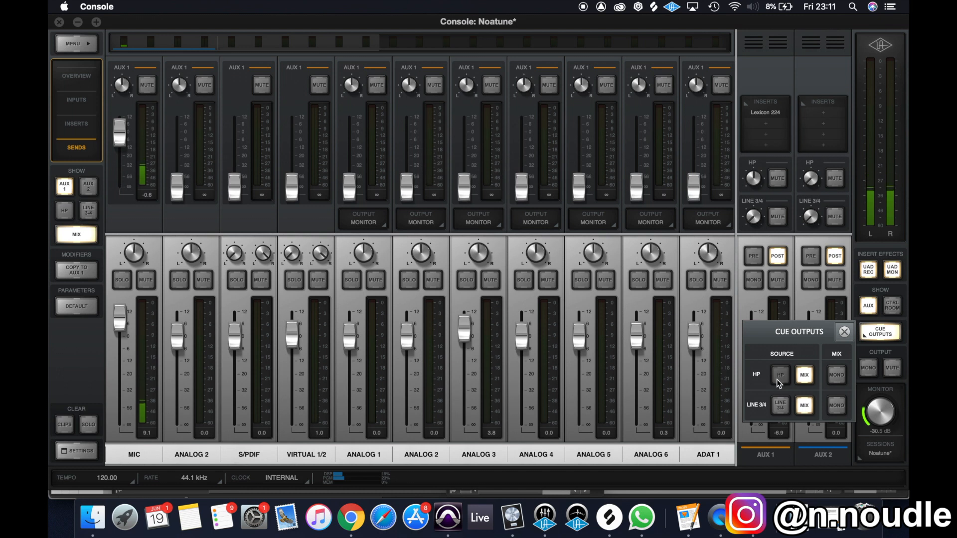
{"action": "left_click", "coordinate": [780, 375]}
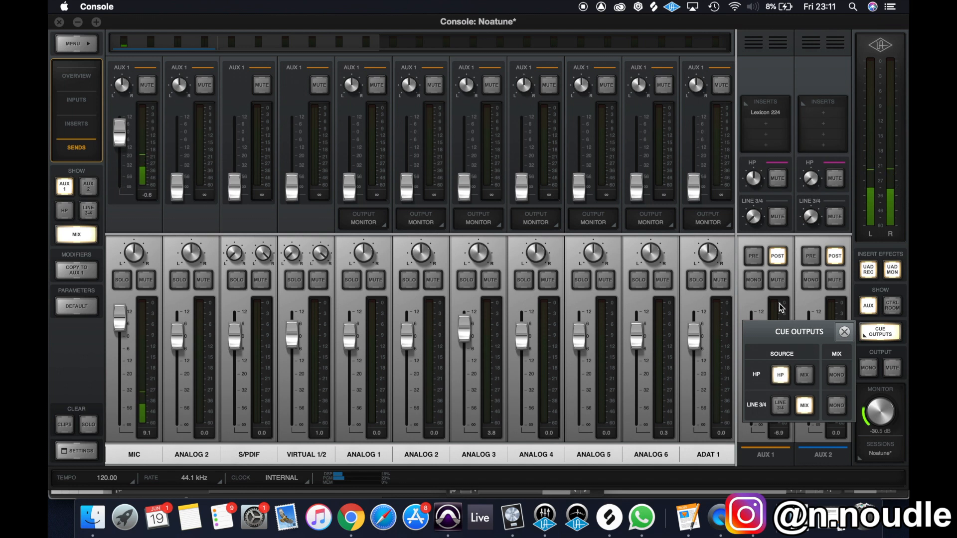
{"action": "left_click", "coordinate": [844, 331]}
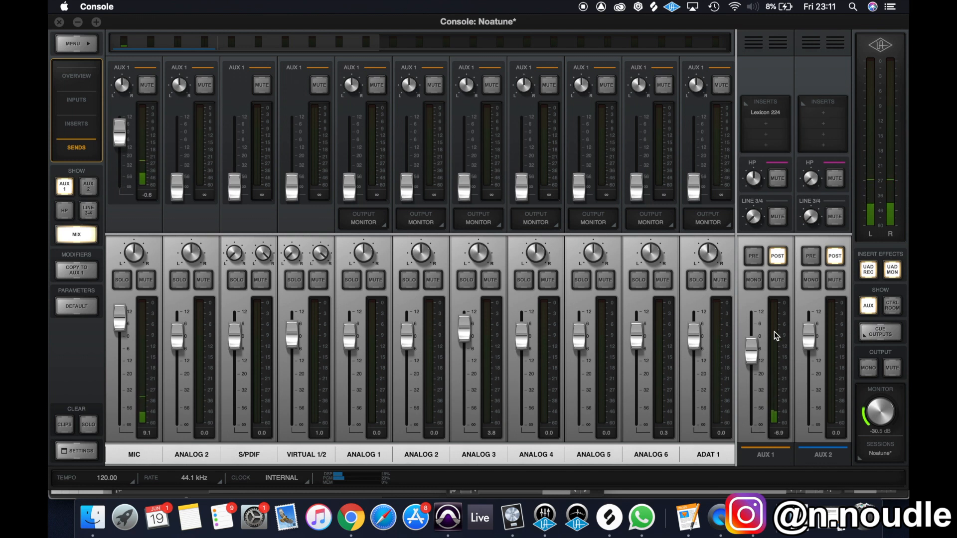
{"action": "mouse_move", "coordinate": [480, 517]}
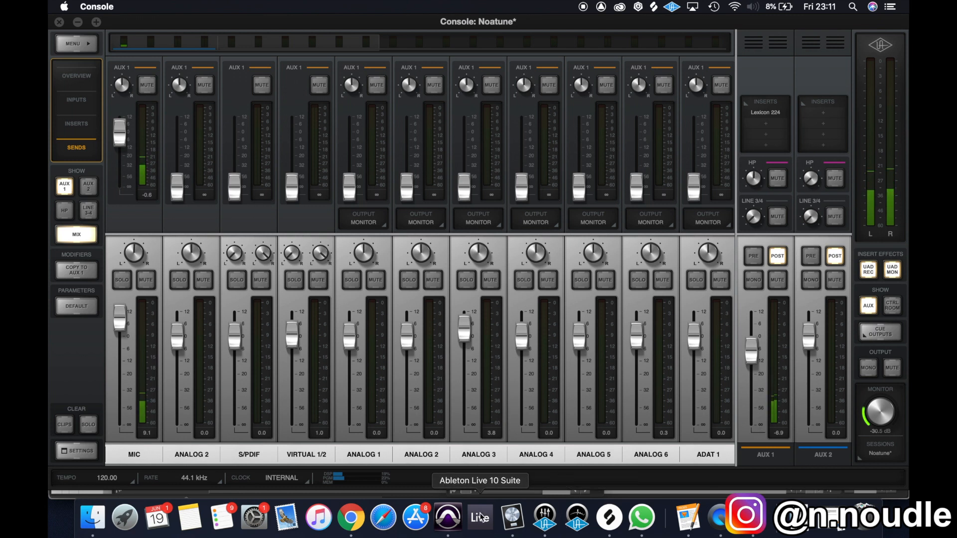
{"action": "mouse_move", "coordinate": [447, 518]}
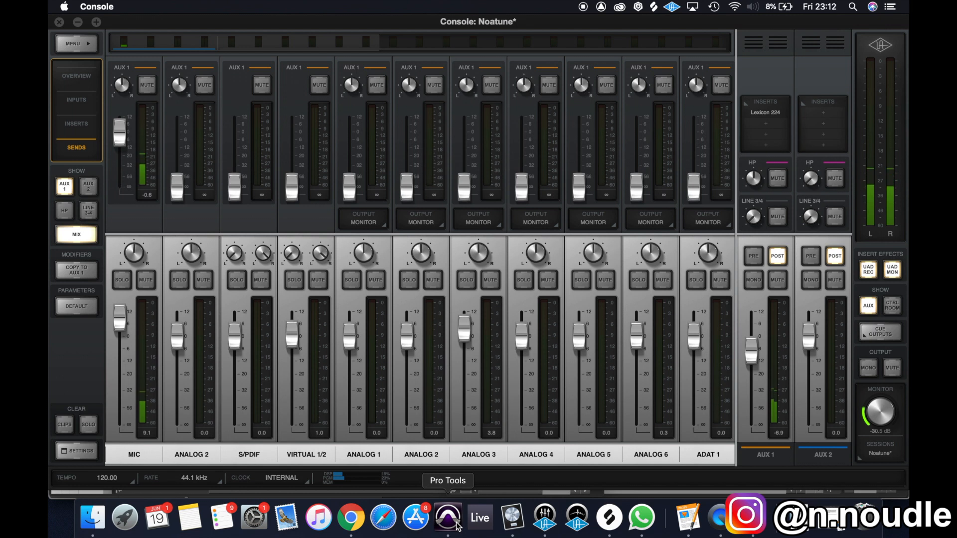
After glancing at Pro Tools, mute the AUX 1 reverb return with cue outputs on MIX.
{"action": "left_click", "coordinate": [447, 517]}
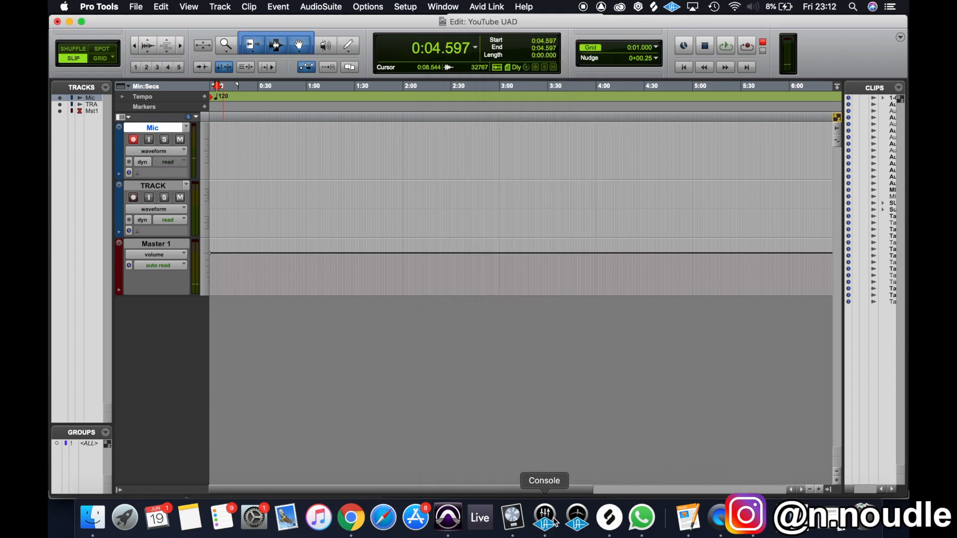
{"action": "left_click", "coordinate": [544, 517]}
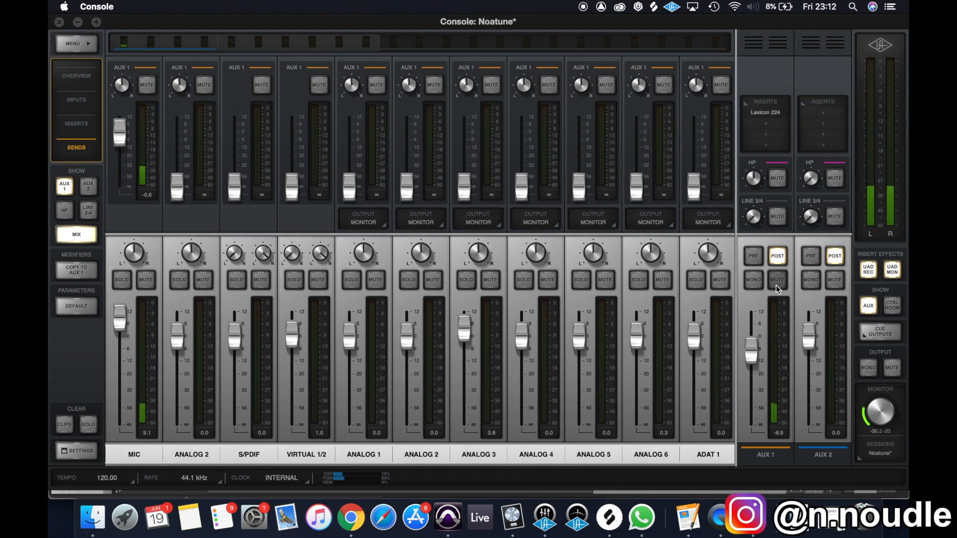
{"action": "left_click", "coordinate": [777, 280]}
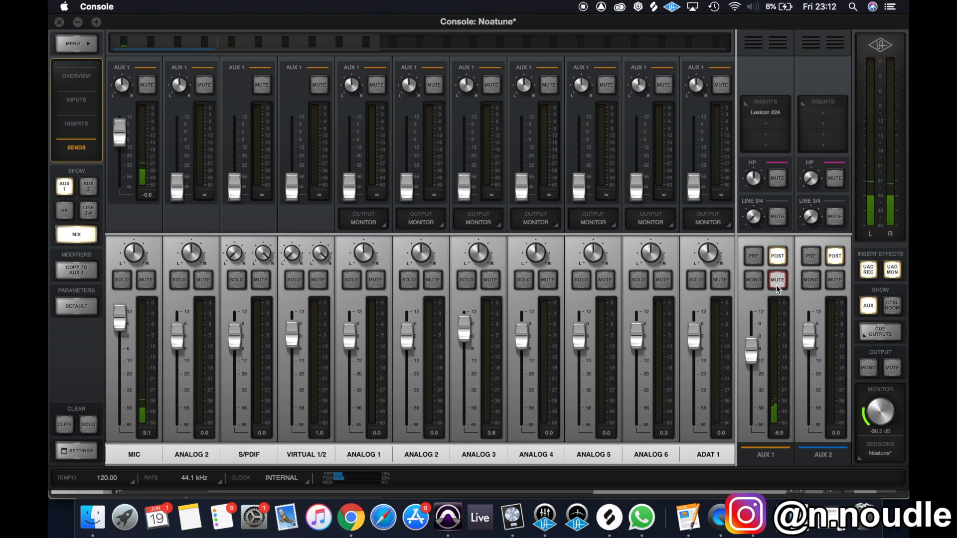
{"action": "left_click", "coordinate": [879, 332]}
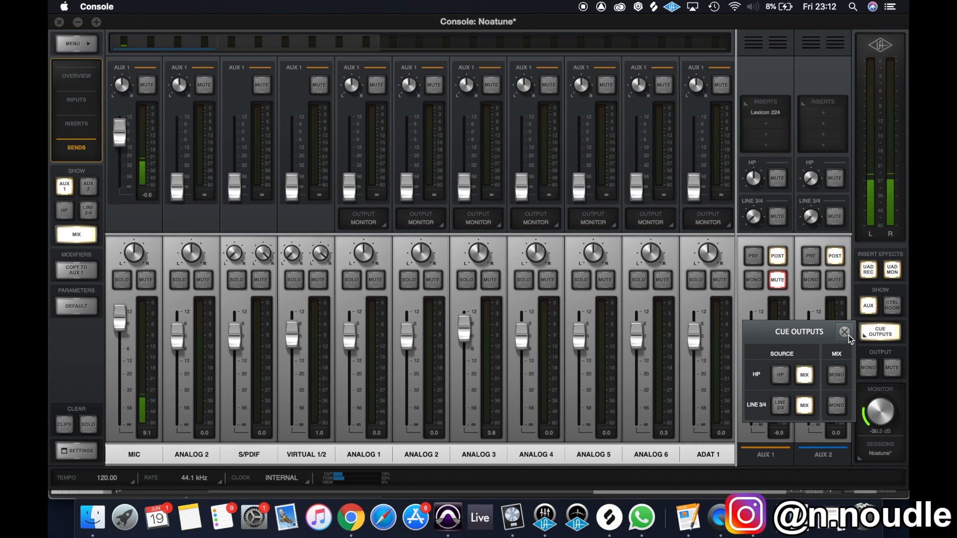
{"action": "left_click", "coordinate": [844, 332]}
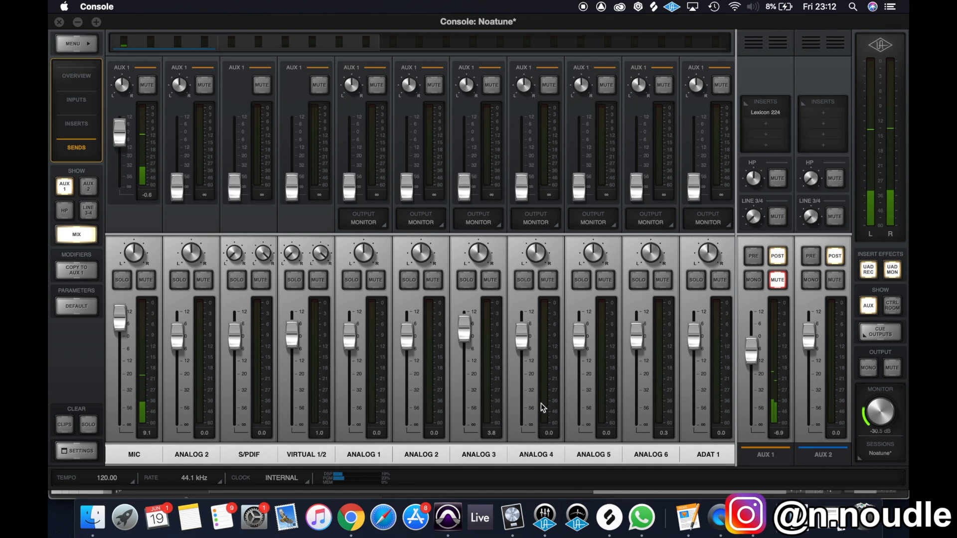
{"action": "mouse_move", "coordinate": [513, 516]}
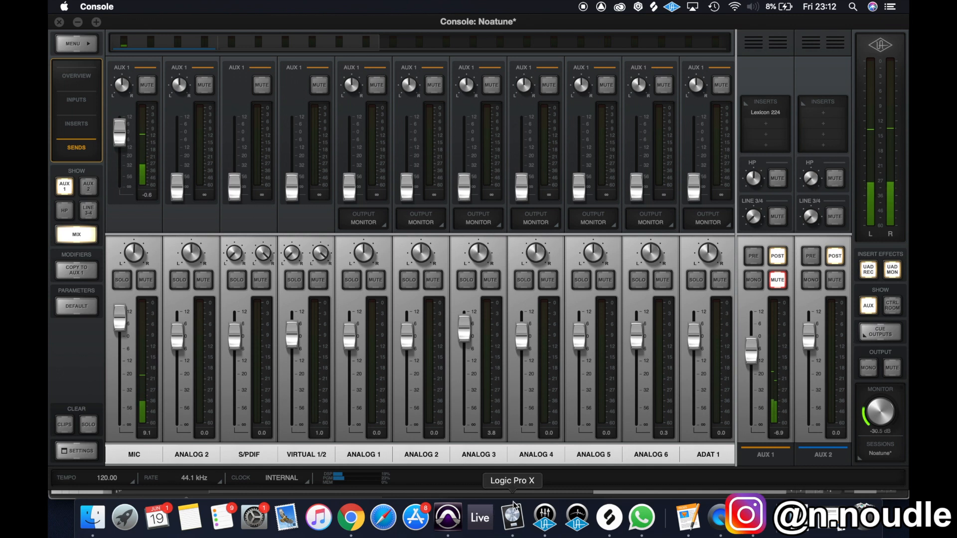
Mute the Mic track to avoid doubling and start a recording pass from about 0:52.
{"action": "left_click", "coordinate": [448, 519]}
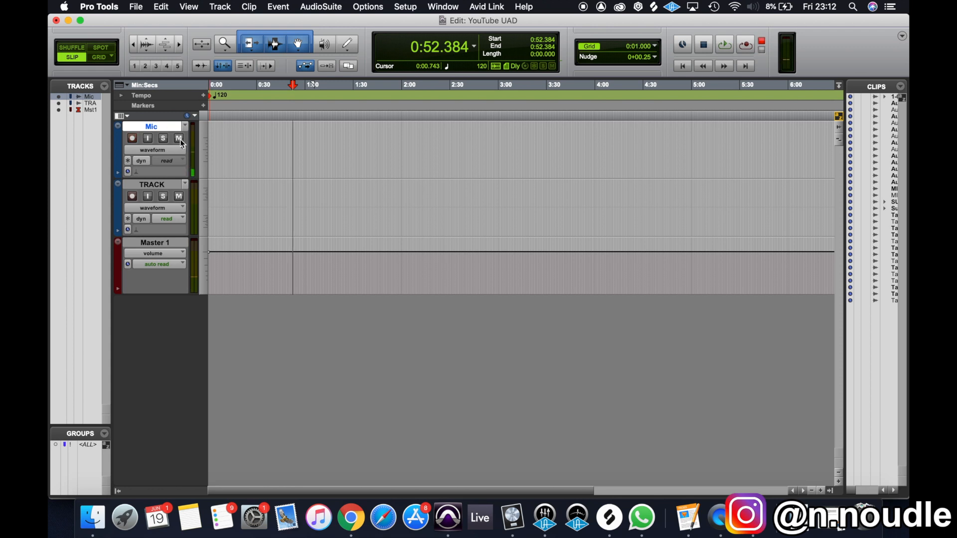
{"action": "left_click", "coordinate": [178, 137]}
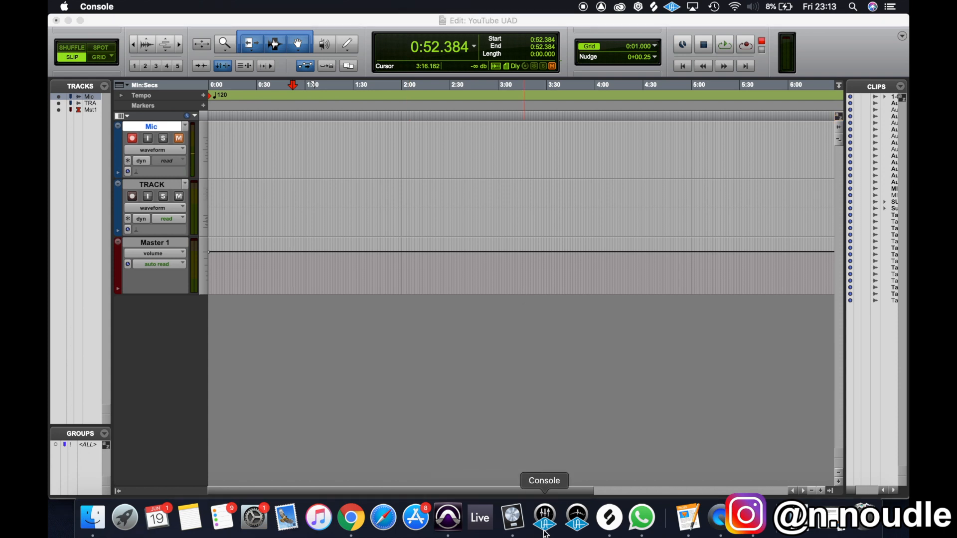
{"action": "left_click", "coordinate": [543, 519]}
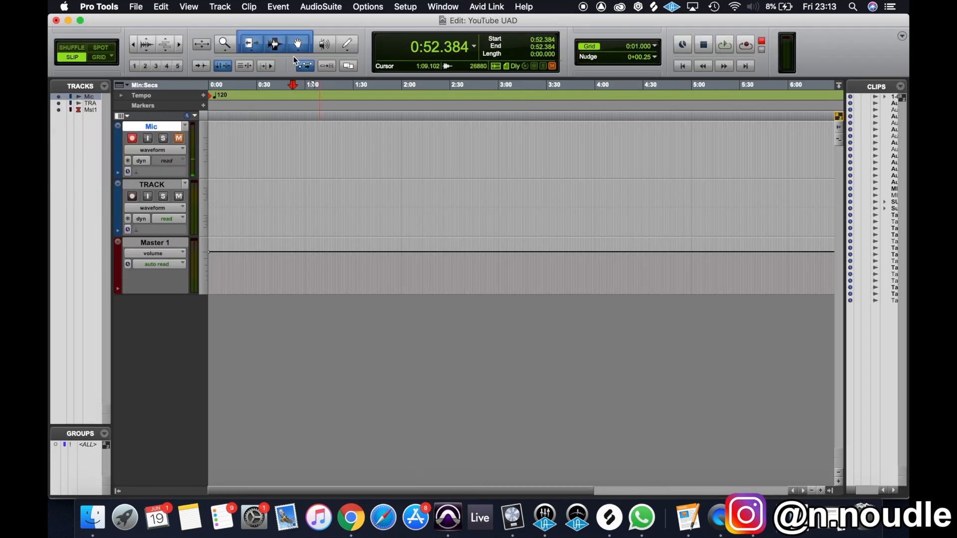
{"action": "left_click", "coordinate": [724, 44]}
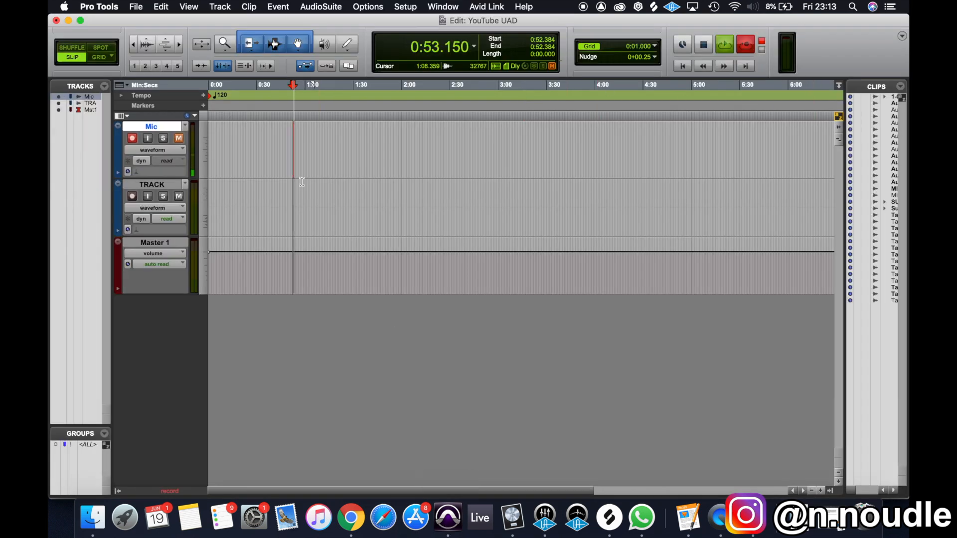